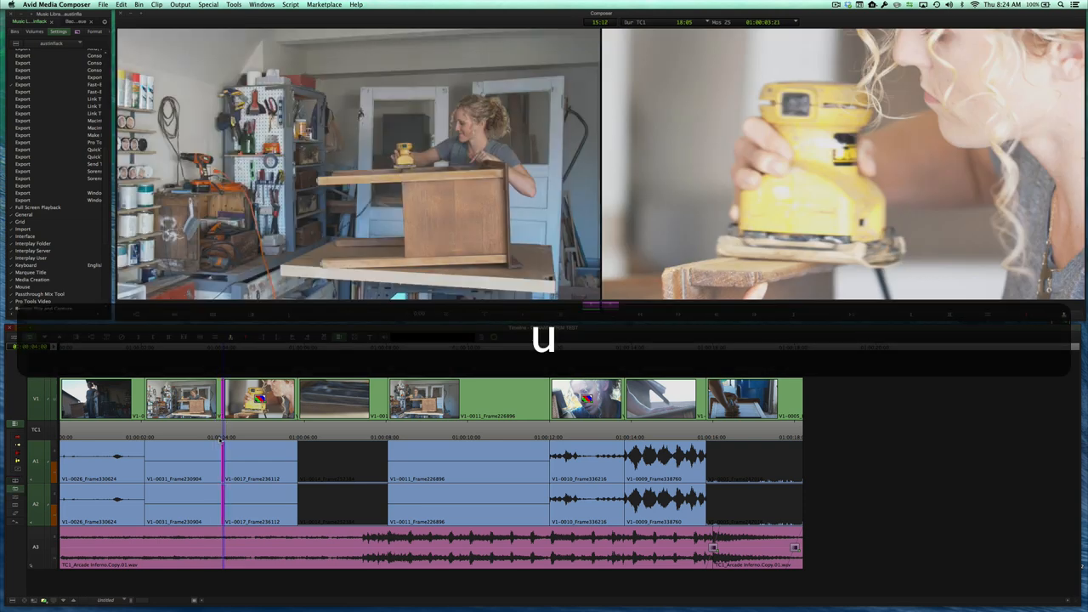
Enter Trim mode at the nearby edit point with both sides of the cut shown.
key(j)
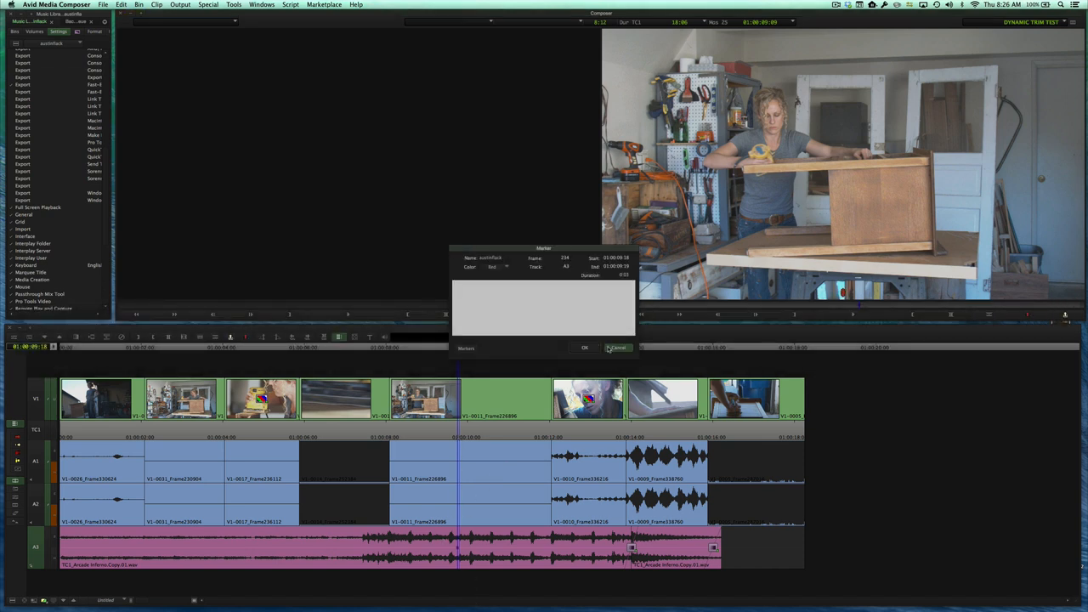
Confirm the Marker dialog with OK, adding the marker to the sequence.
click(615, 347)
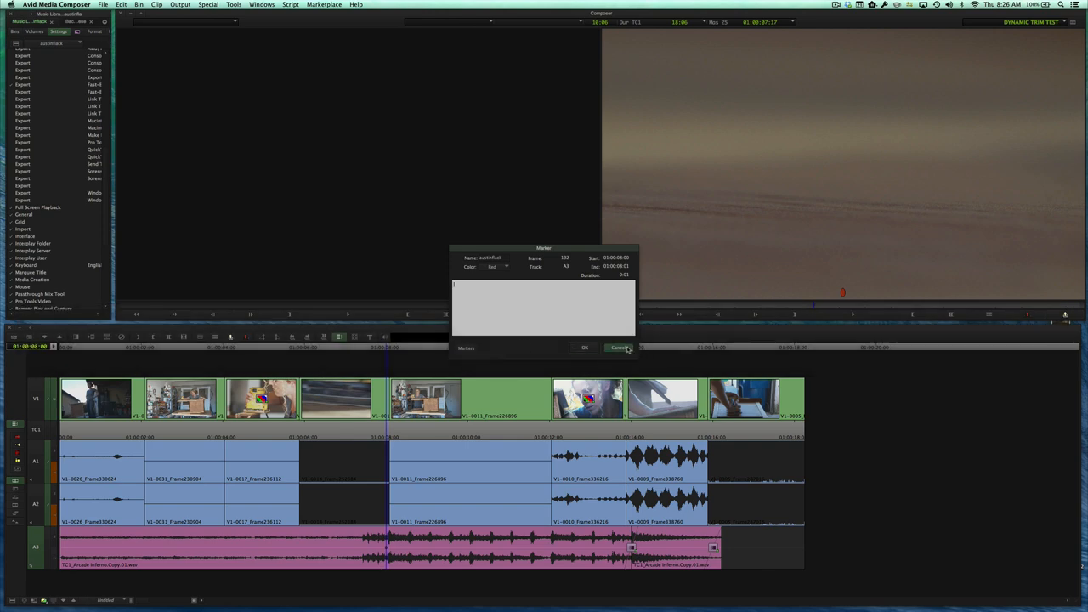
click(615, 346)
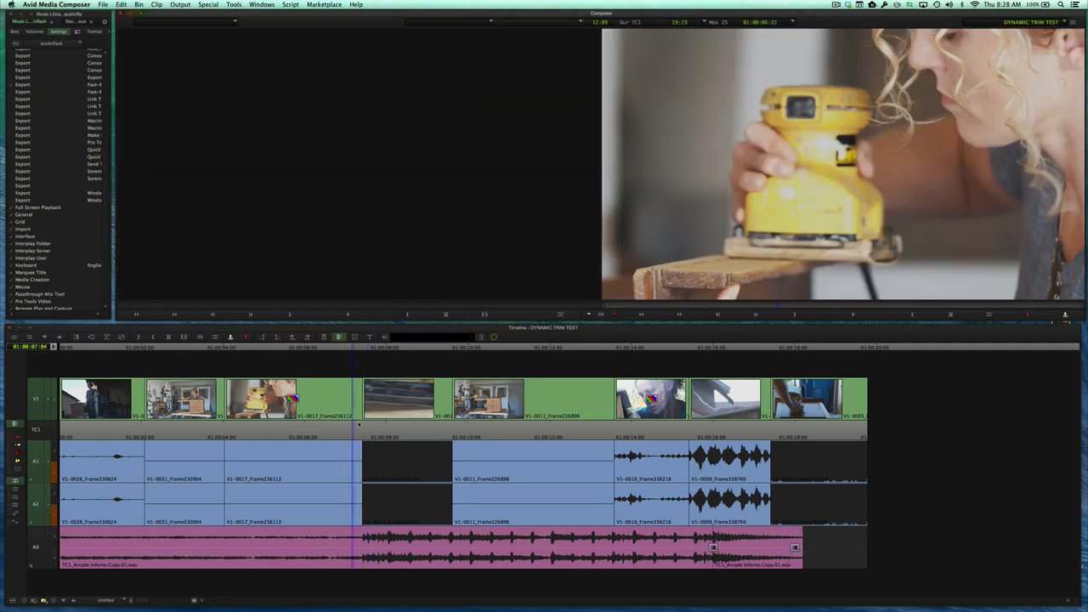
Enter Trim mode at the edit where the music clip now begins.
key(p)
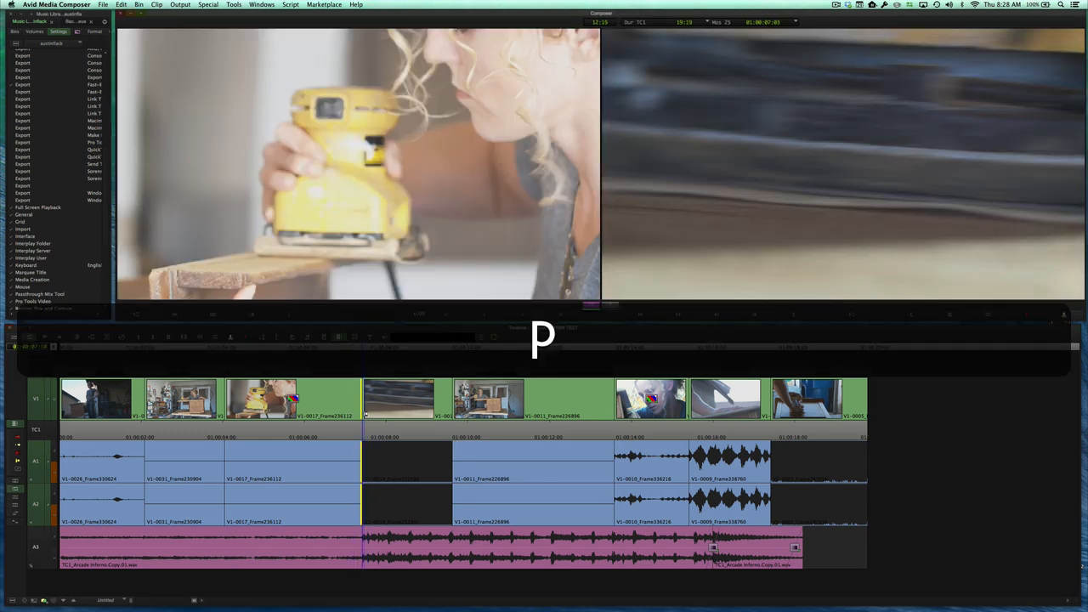